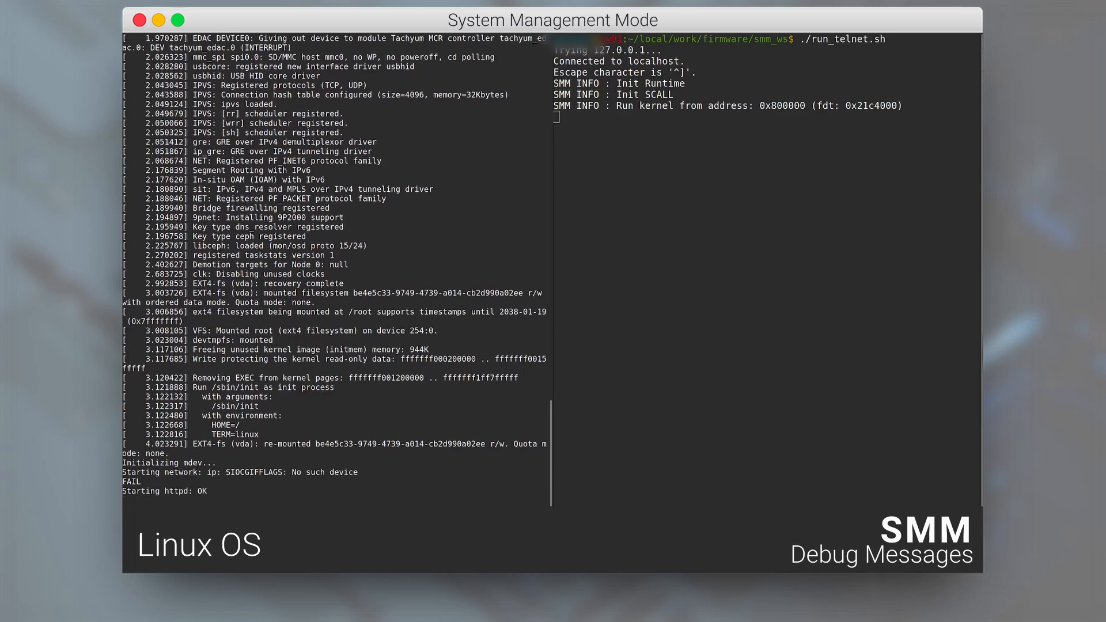
Step: Change into /sys/class/hwmon/hwmon0/ and list its temperature sensor files
type("cd /")
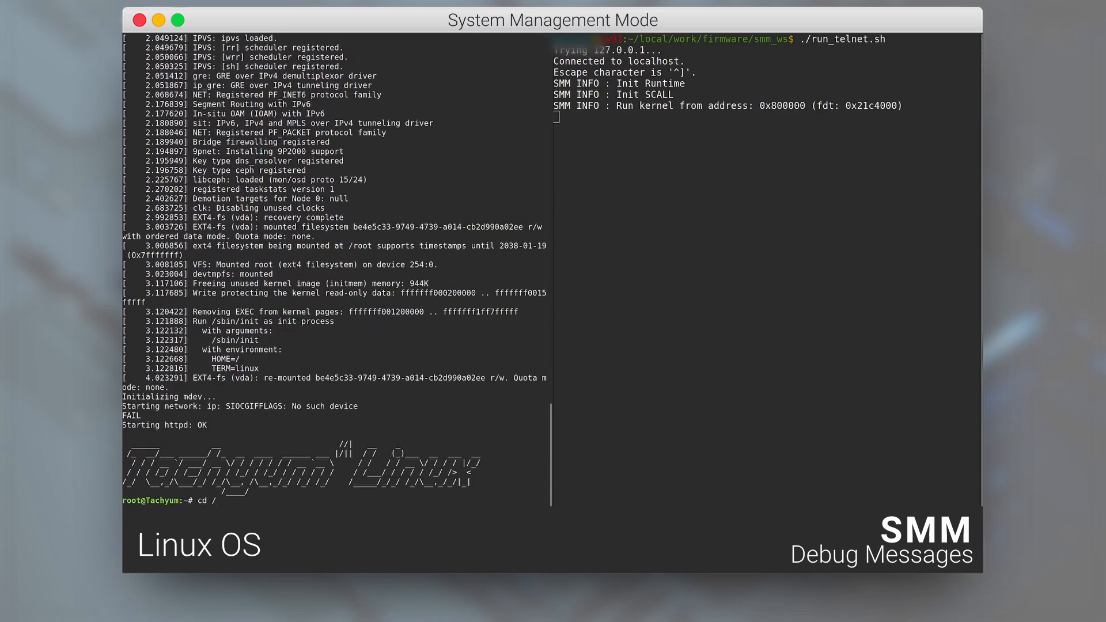
type("sys/class/hwmon/hwmon0/")
type("cat ")
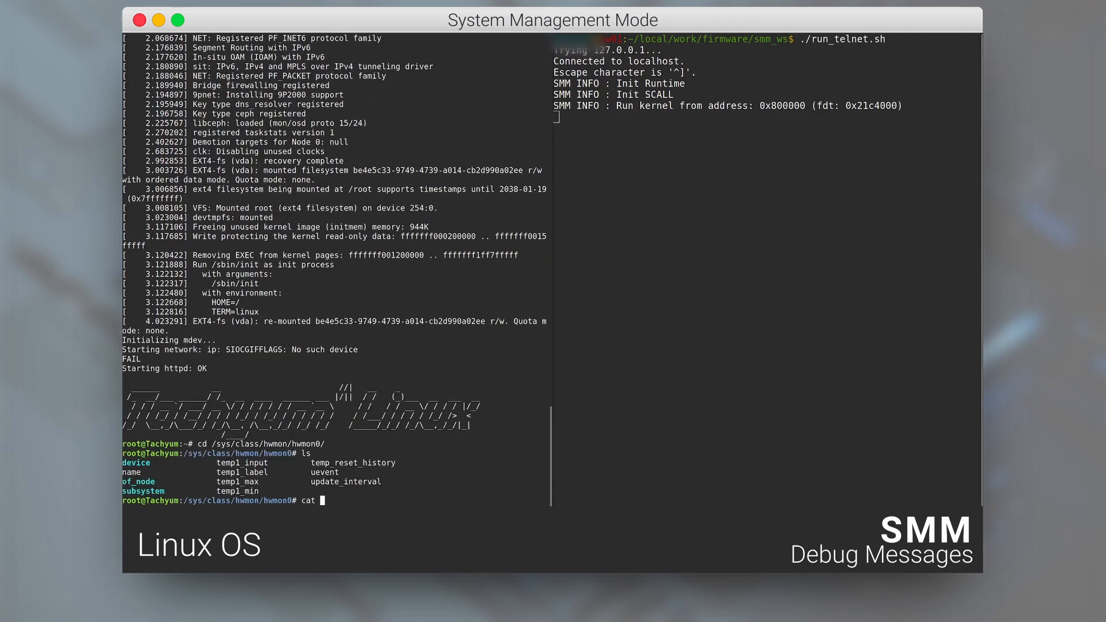
Step: Read temp1_label, temp1_input readings (42000 to 70000) and temp1_max, then begin poweroff
type("temp1_label")
type("cat temp1_")
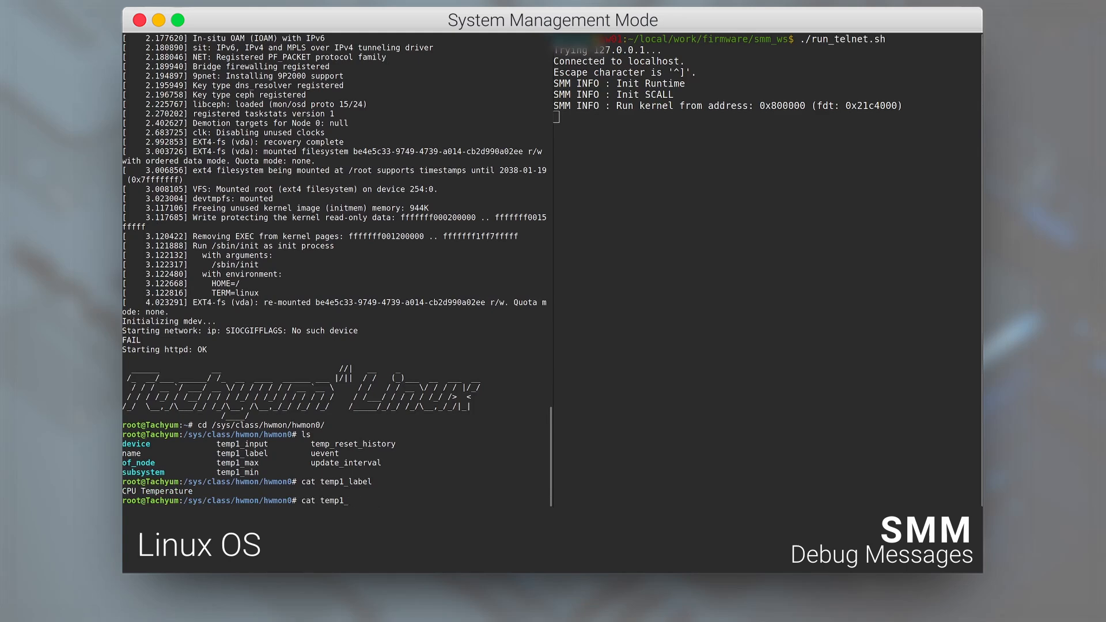
type("input")
key("Return")
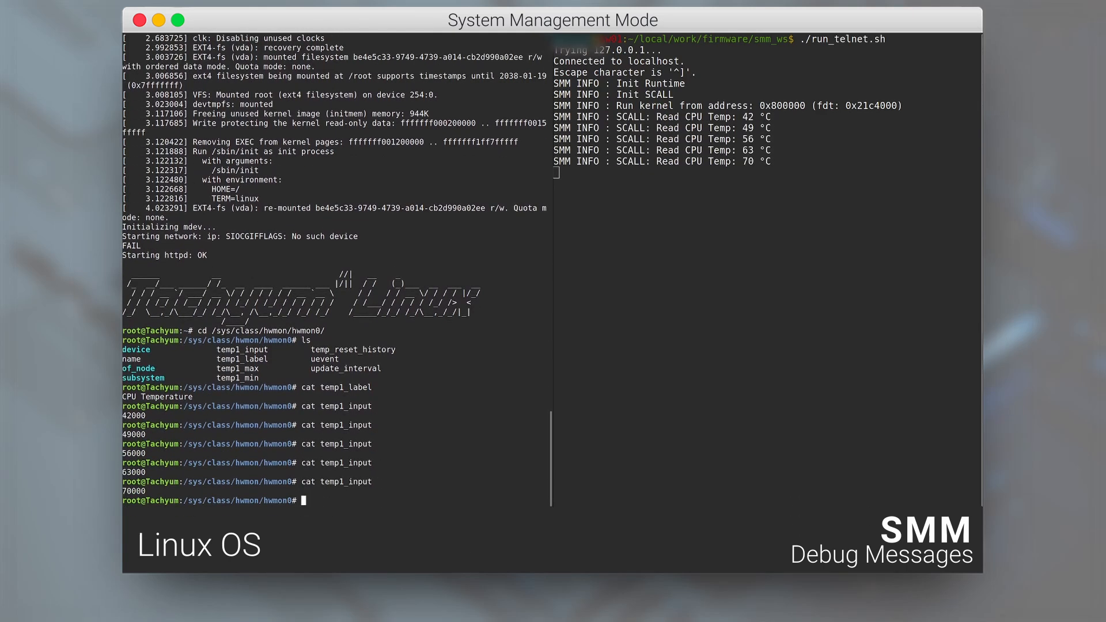
type("cat temp1_inpu")
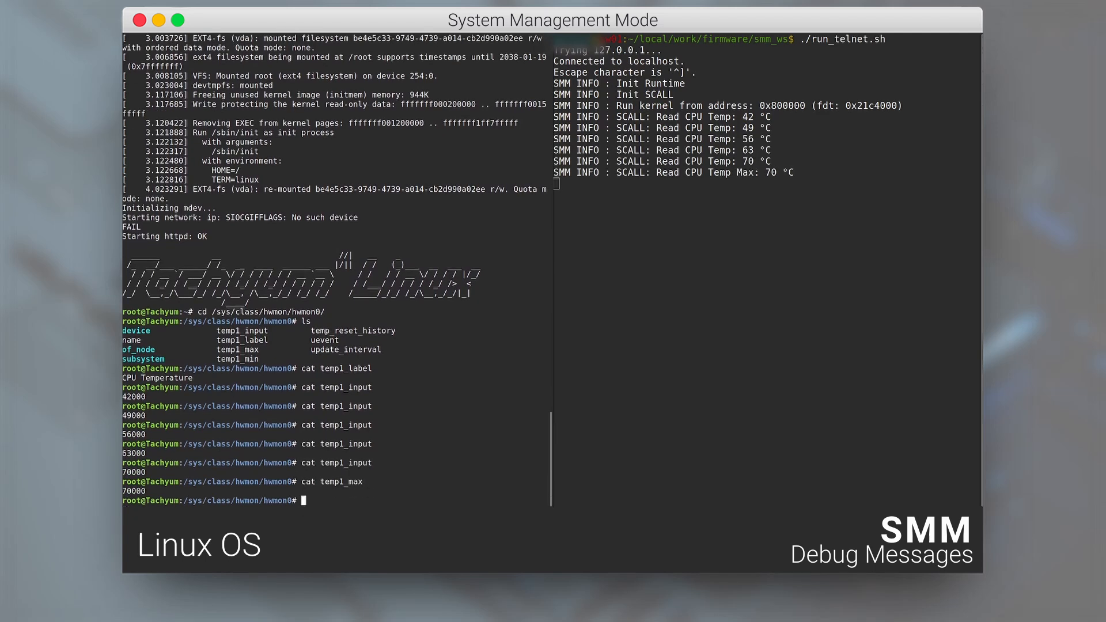
type("powe")
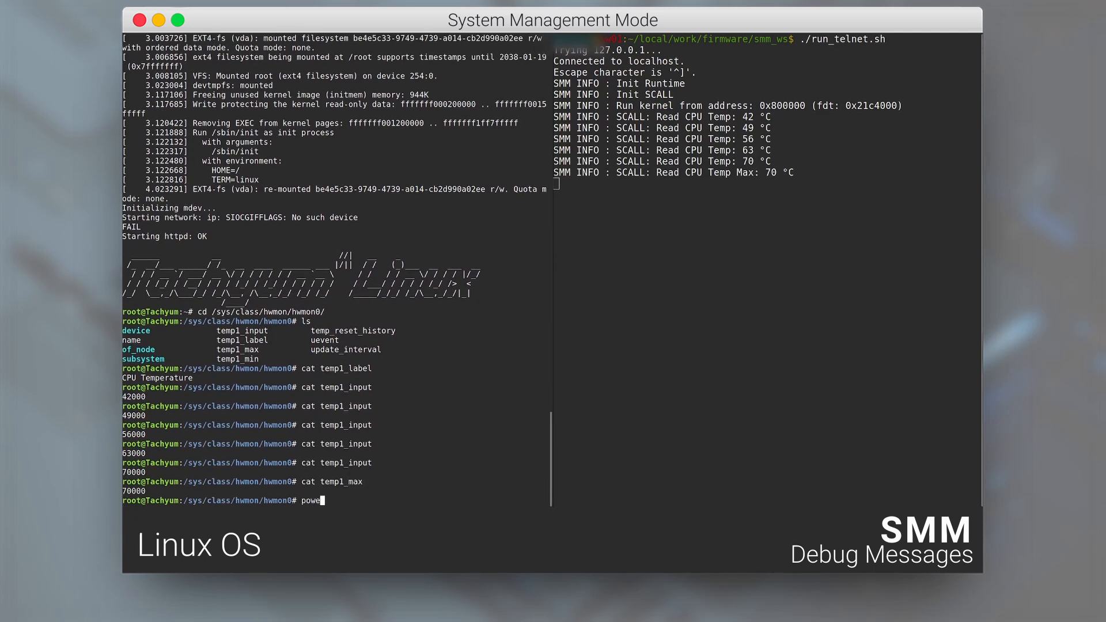